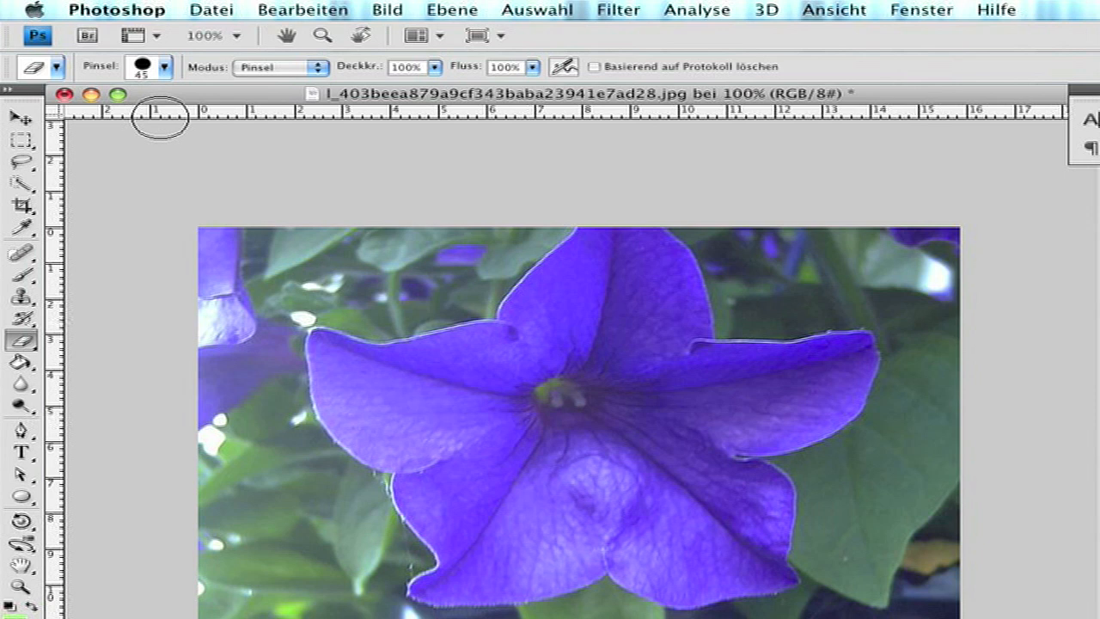
mouse_move(167, 178)
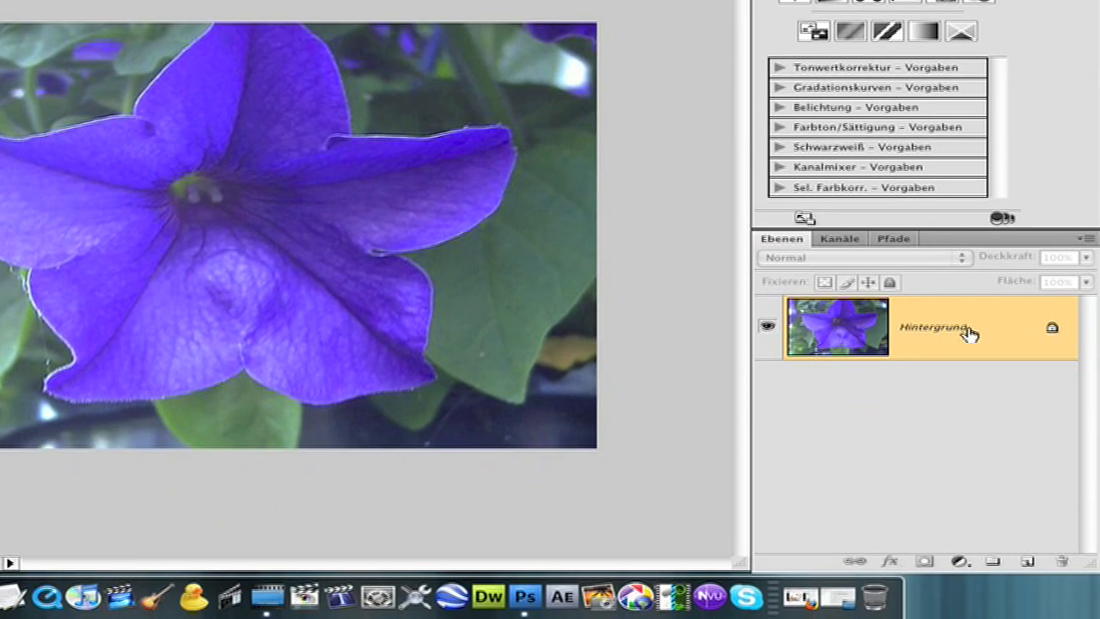
mouse_move(923, 334)
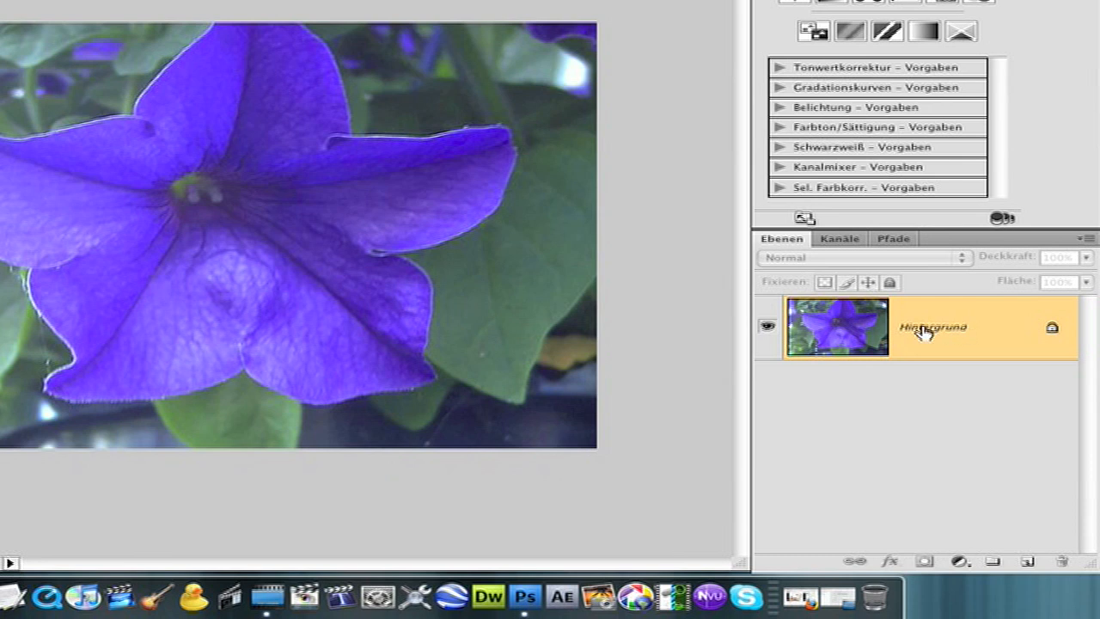
- Duplicate the Hintergrund layer via Ebene duplizieren, creating 'Hintergrund Kopie' above it
right_click(919, 339)
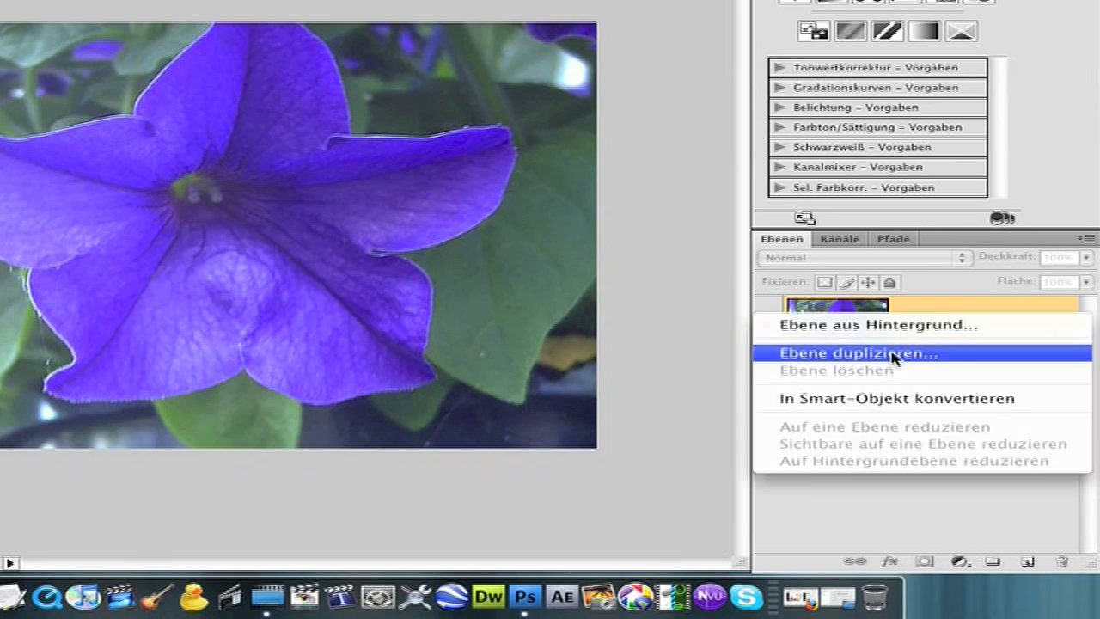
mouse_move(881, 359)
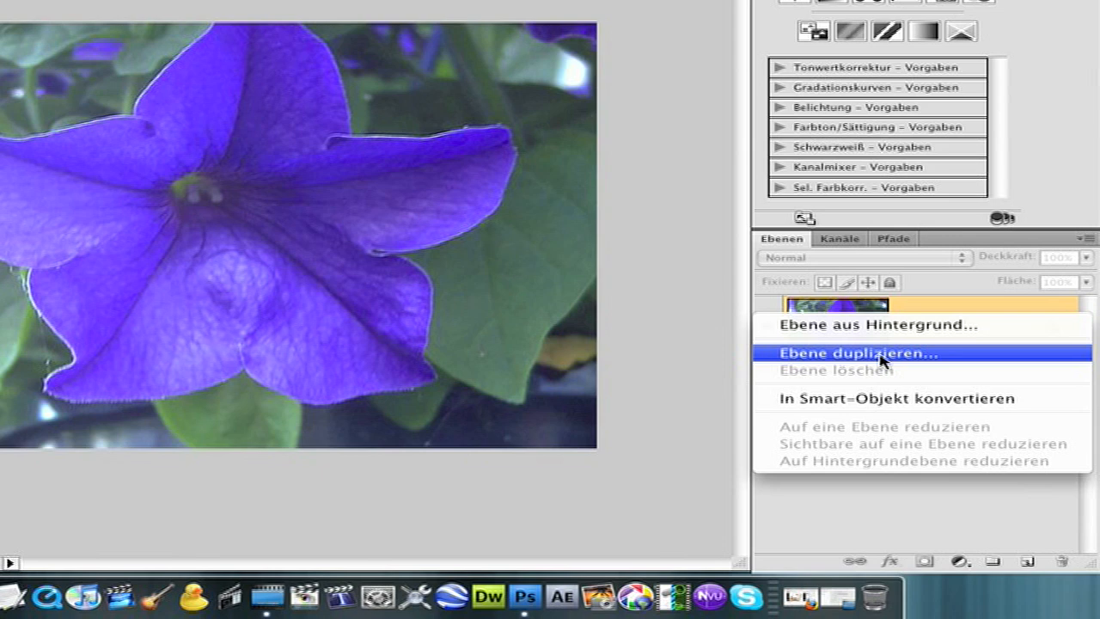
click(878, 353)
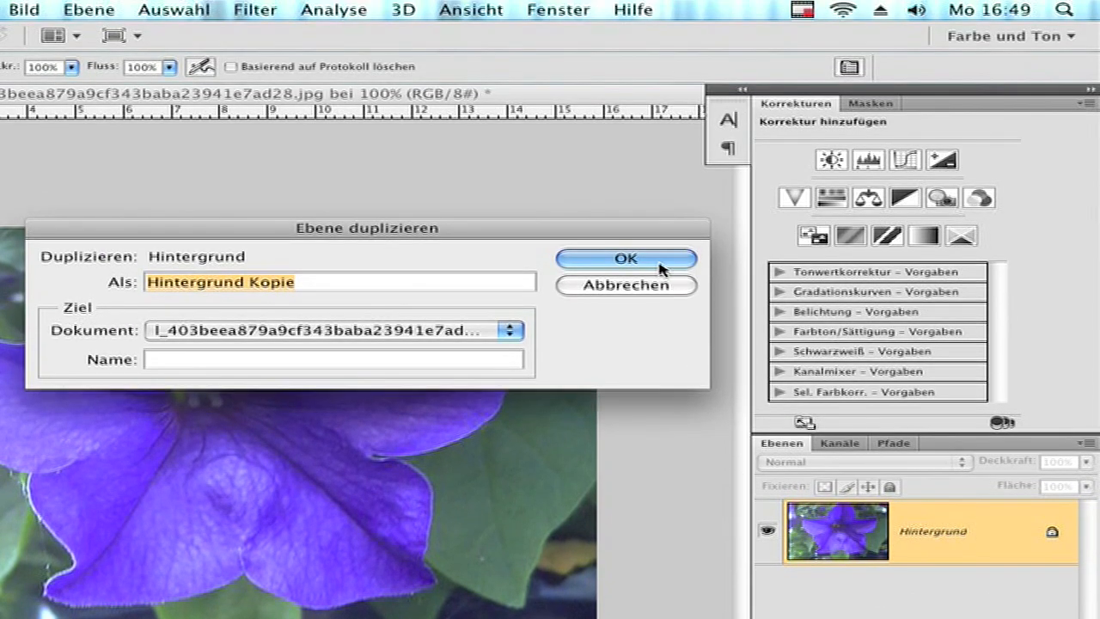
click(627, 258)
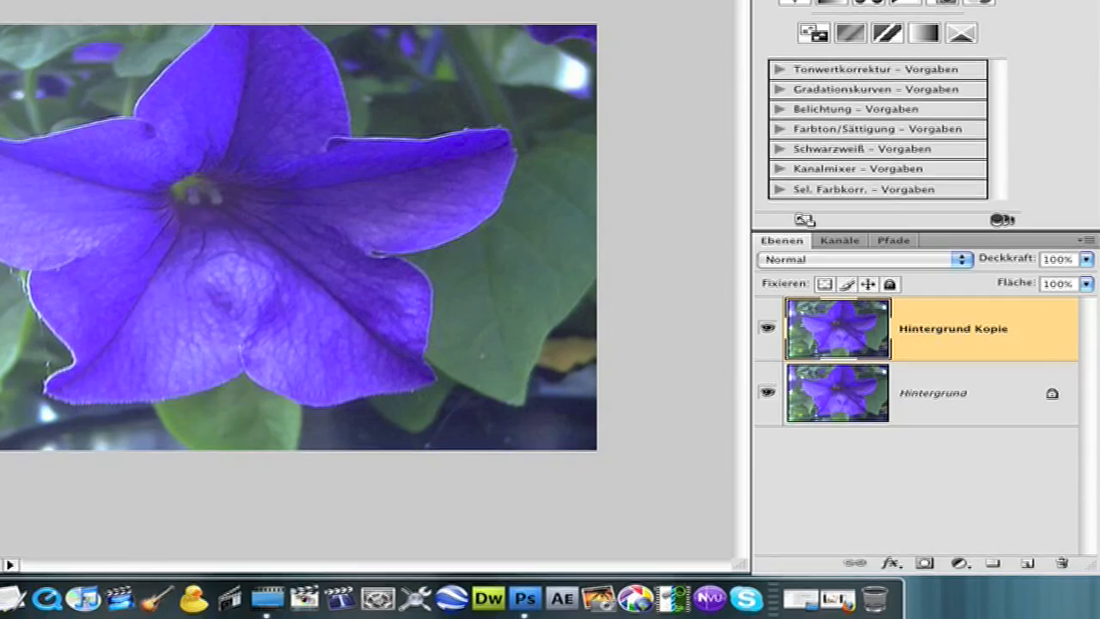
- Apply Bild > Korrekturen > Sättigung verringern to the Hintergrund Kopie layer
click(391, 9)
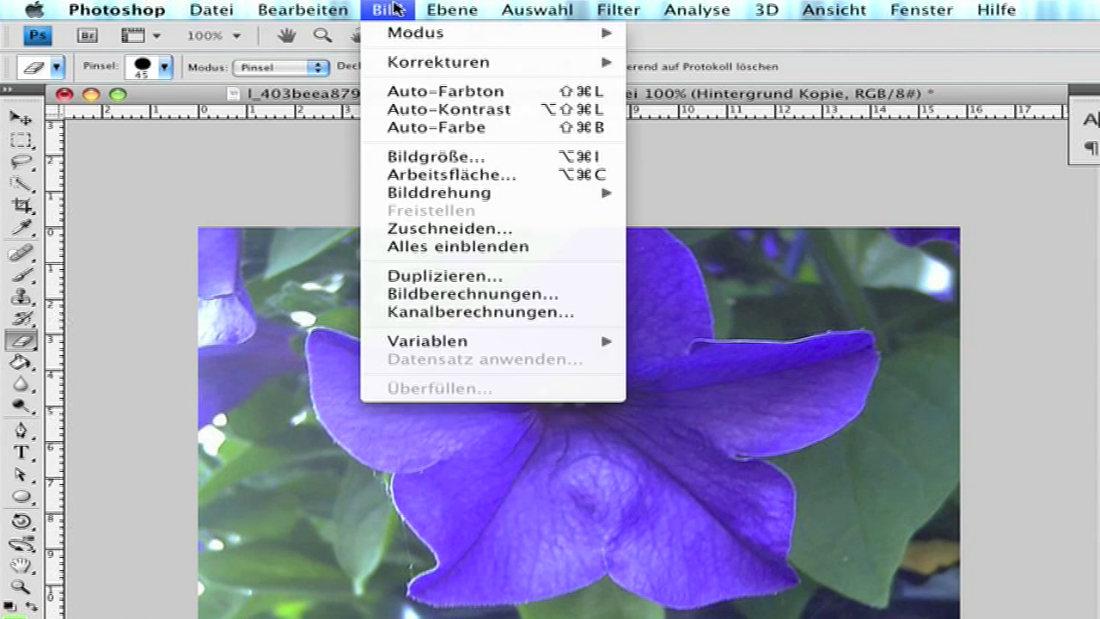
mouse_move(436, 61)
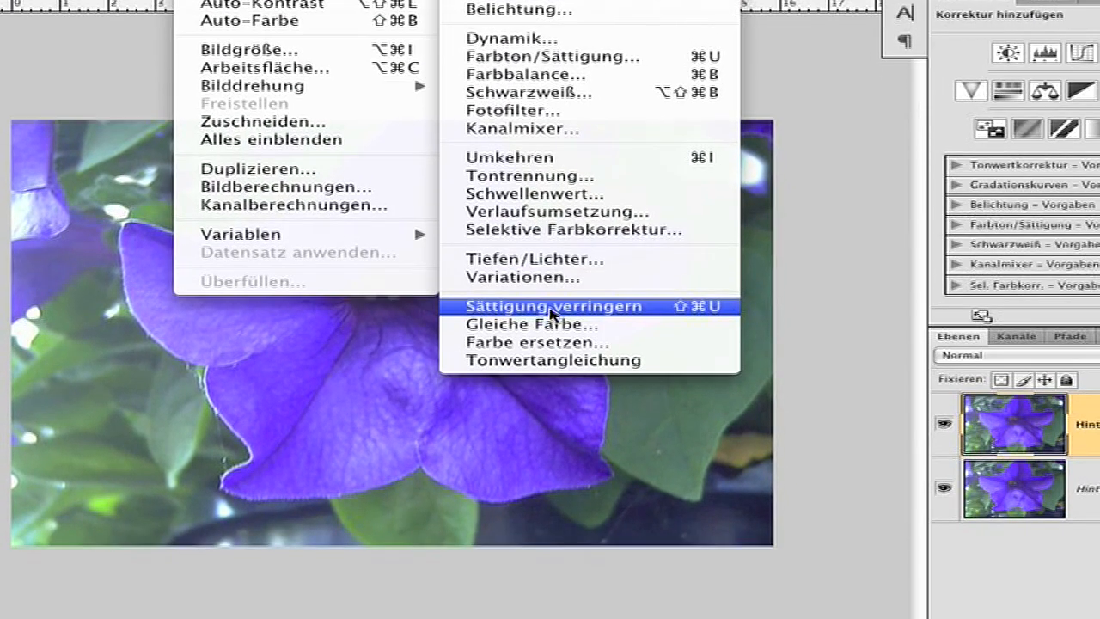
click(552, 305)
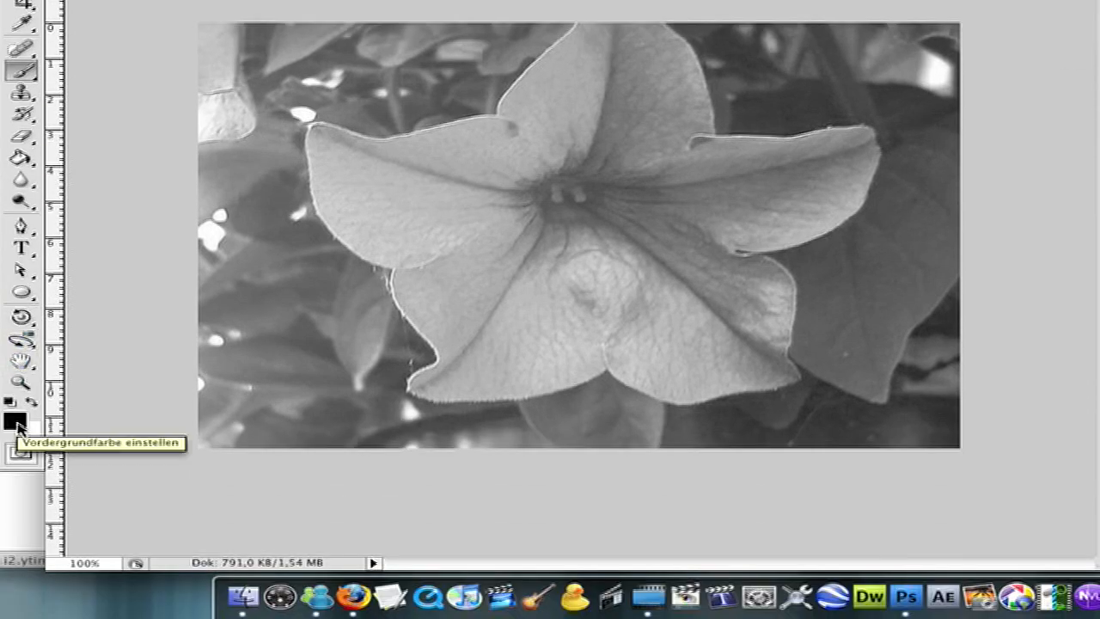
mouse_move(39, 443)
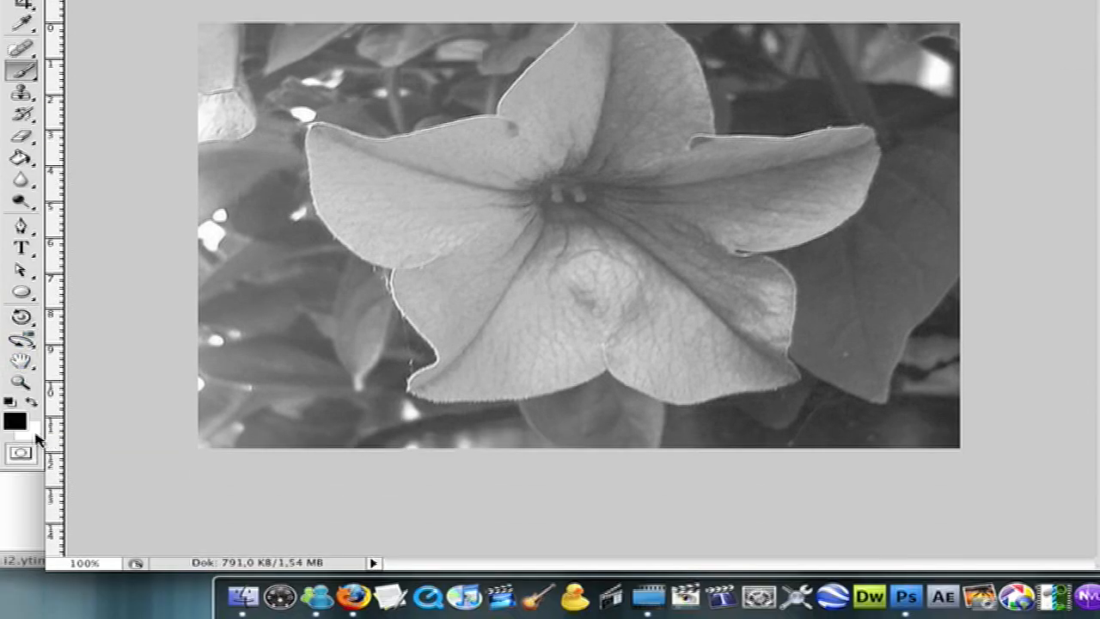
mouse_move(36, 439)
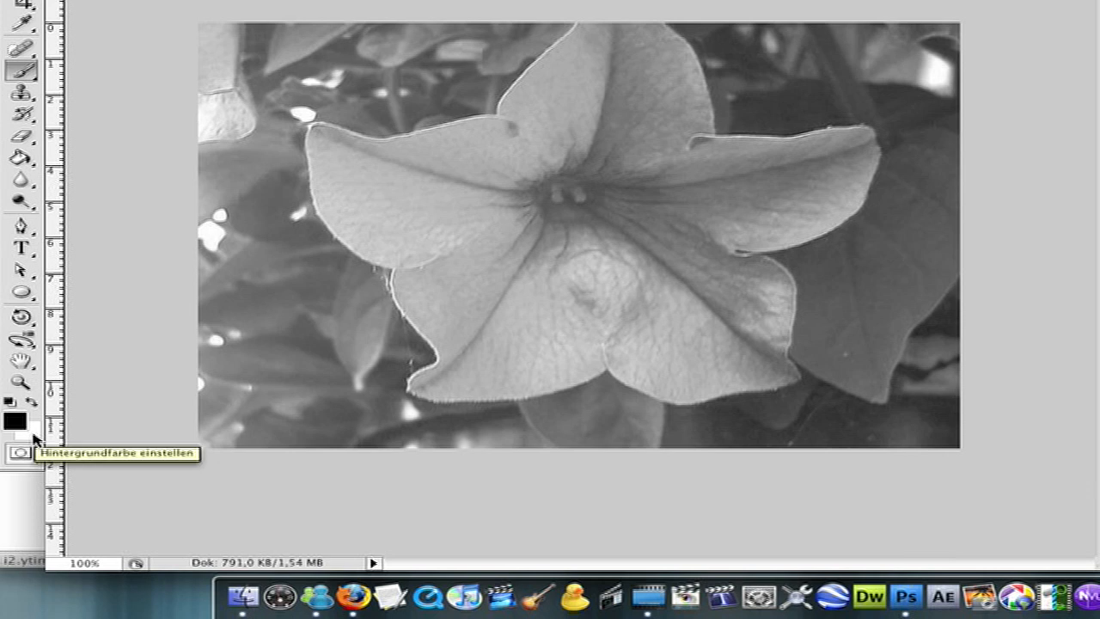